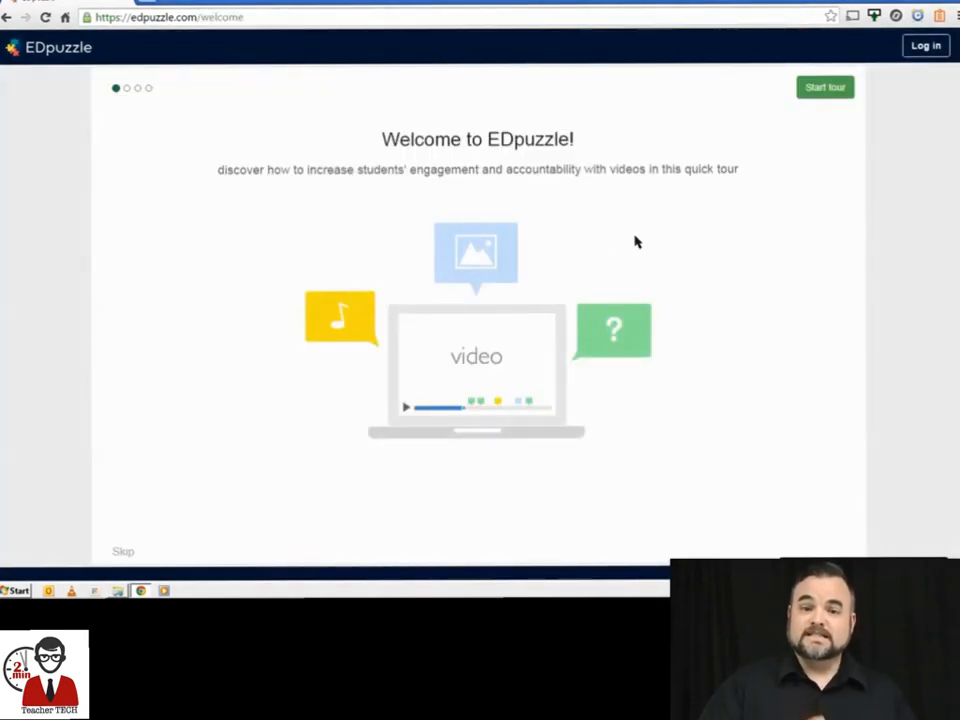
# - Log in to EDpuzzle as a Teacher using the Google account sign-in
pyautogui.click(924, 44)
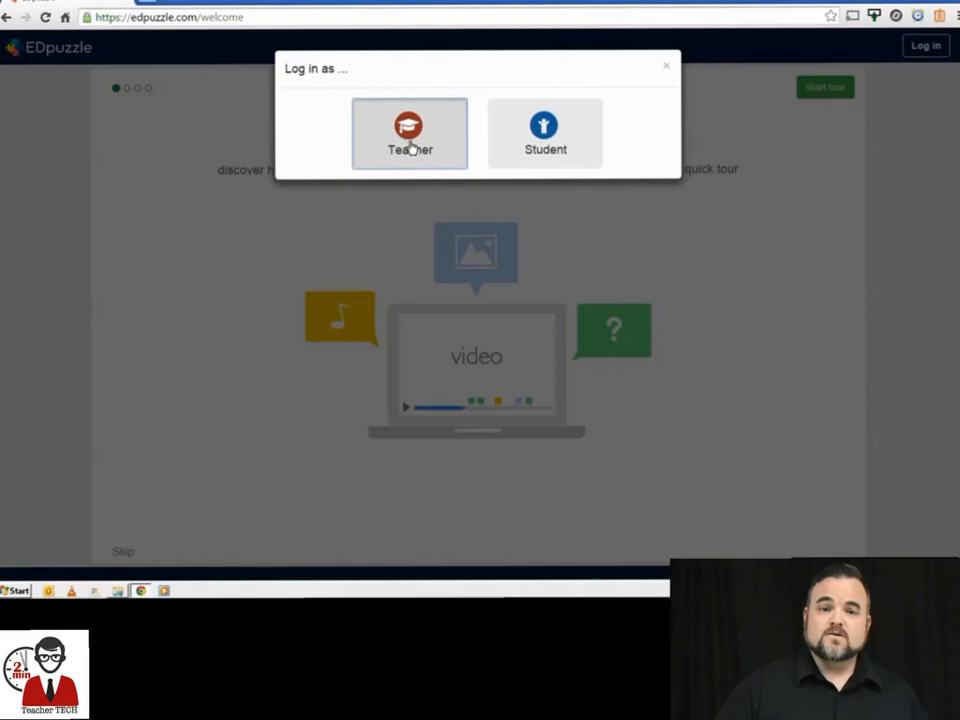
pyautogui.click(408, 132)
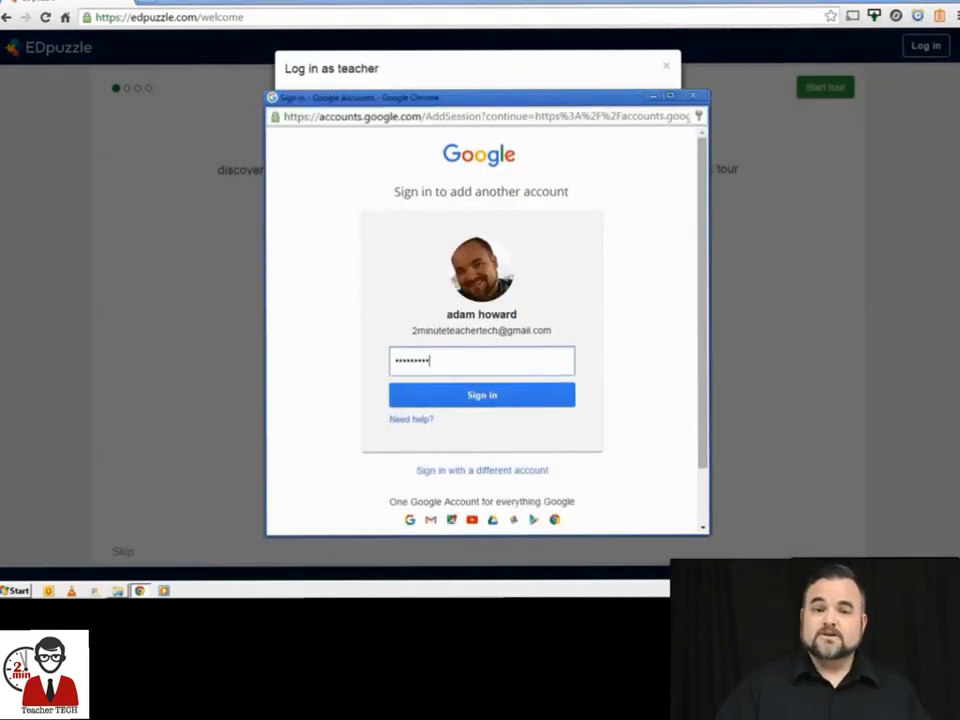
pyautogui.click(482, 396)
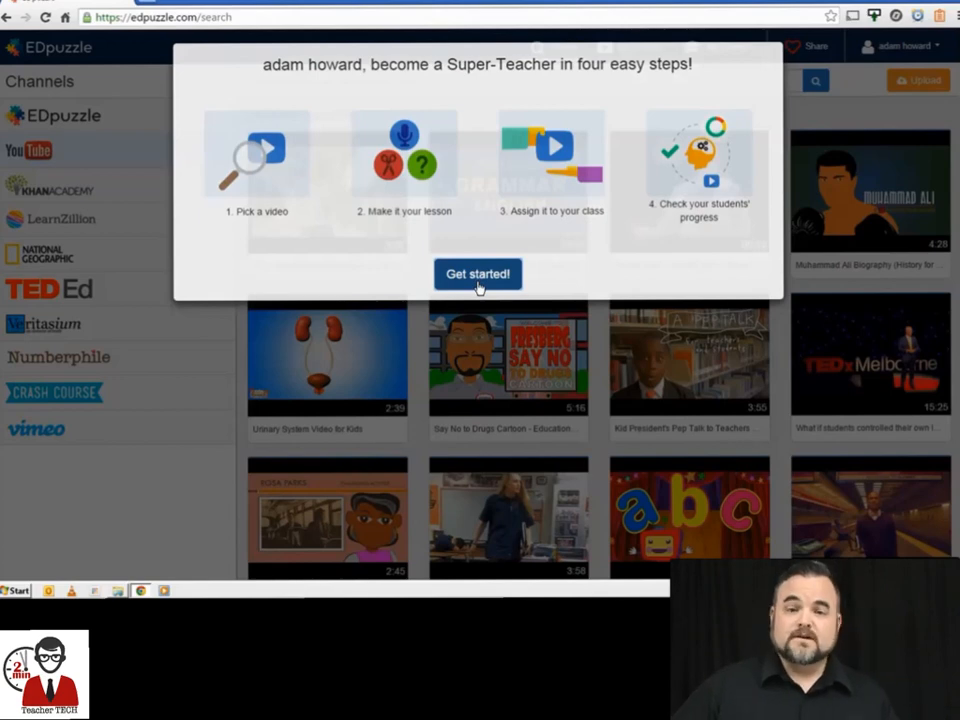
# - Search 'personal n', preview the Personal Narratives result and choose Use it for a lesson
pyautogui.click(476, 274)
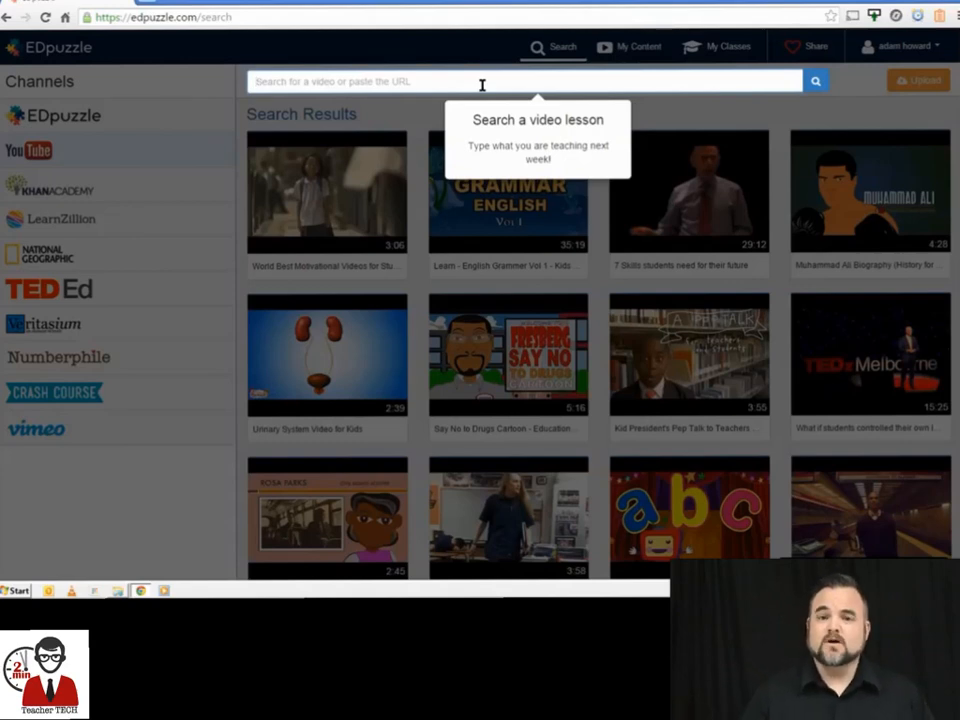
pyautogui.write('personal n')
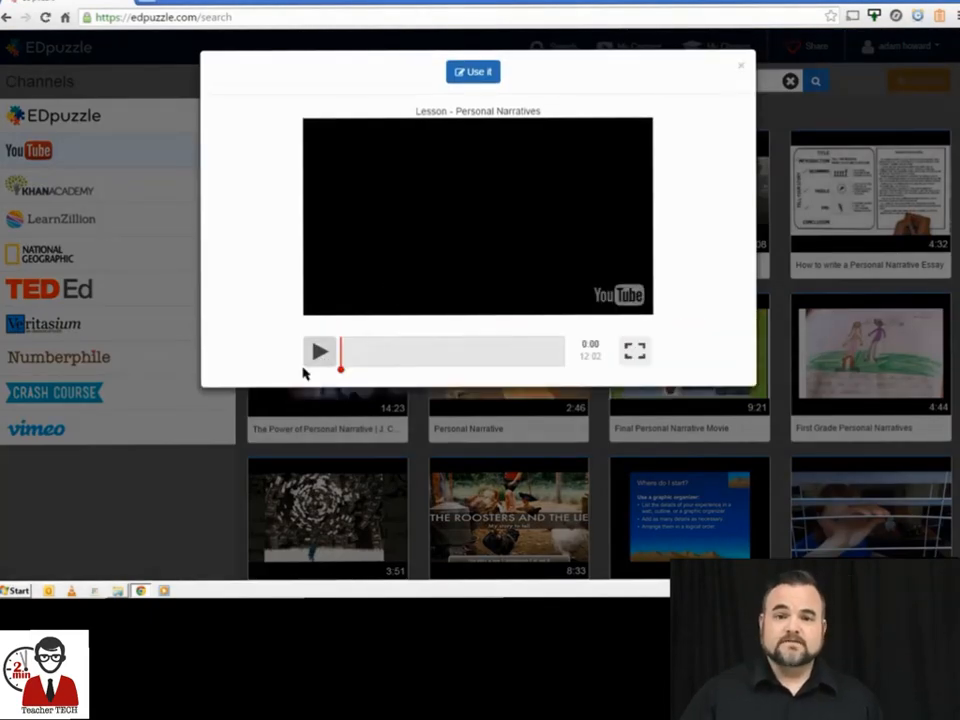
pyautogui.click(320, 352)
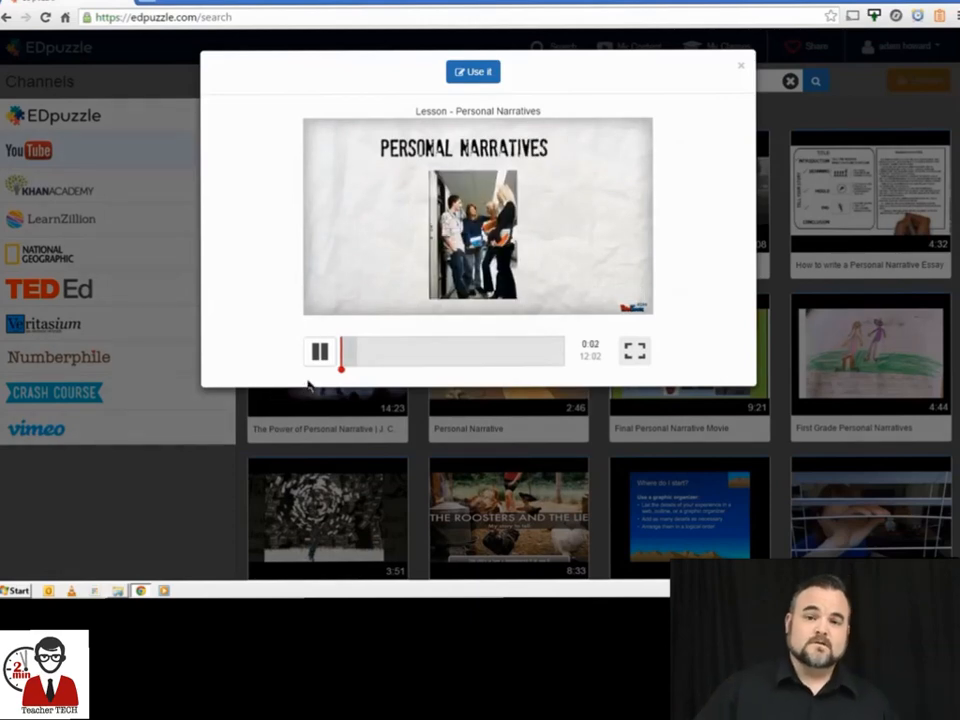
pyautogui.click(472, 72)
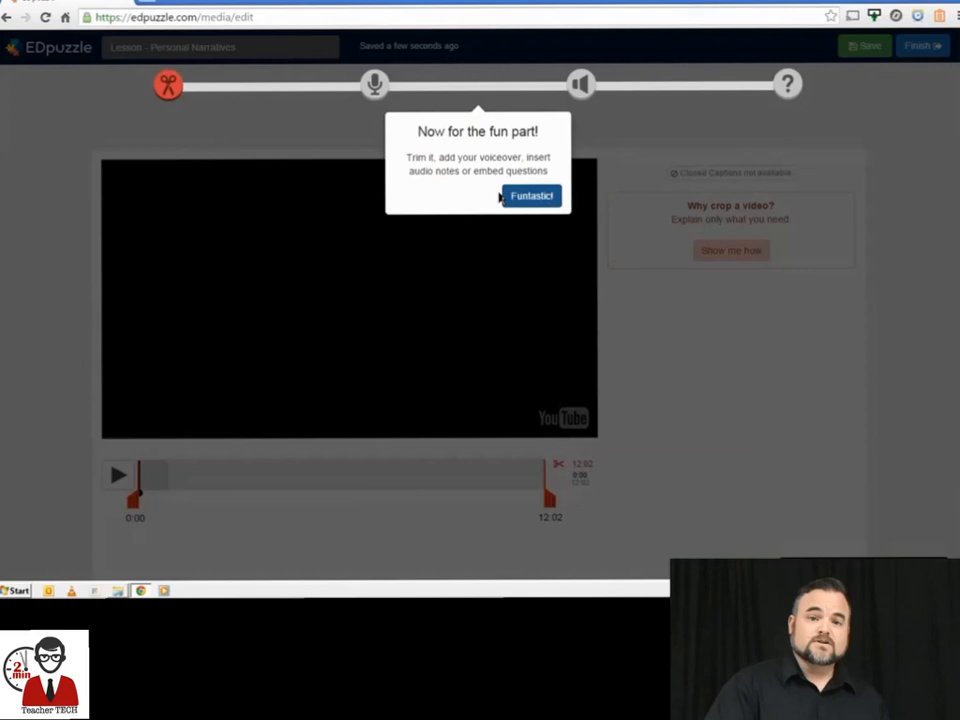
# - Crop the video to start around 0:43, play it back, and continue to the voiceover step
pyautogui.click(532, 196)
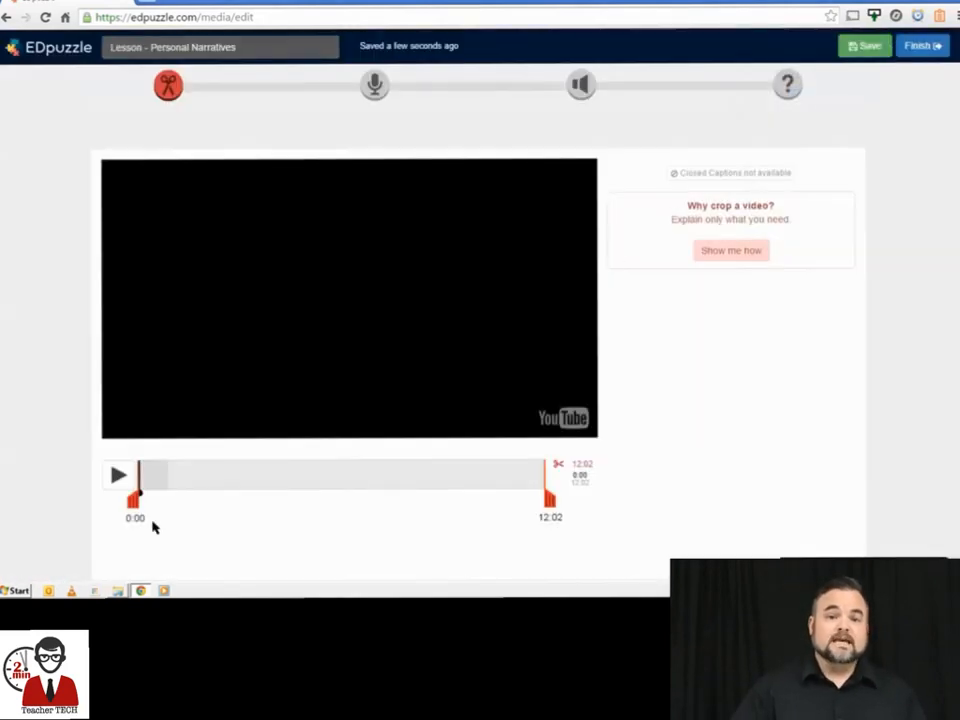
pyautogui.moveTo(136, 490); pyautogui.dragTo(158, 490)
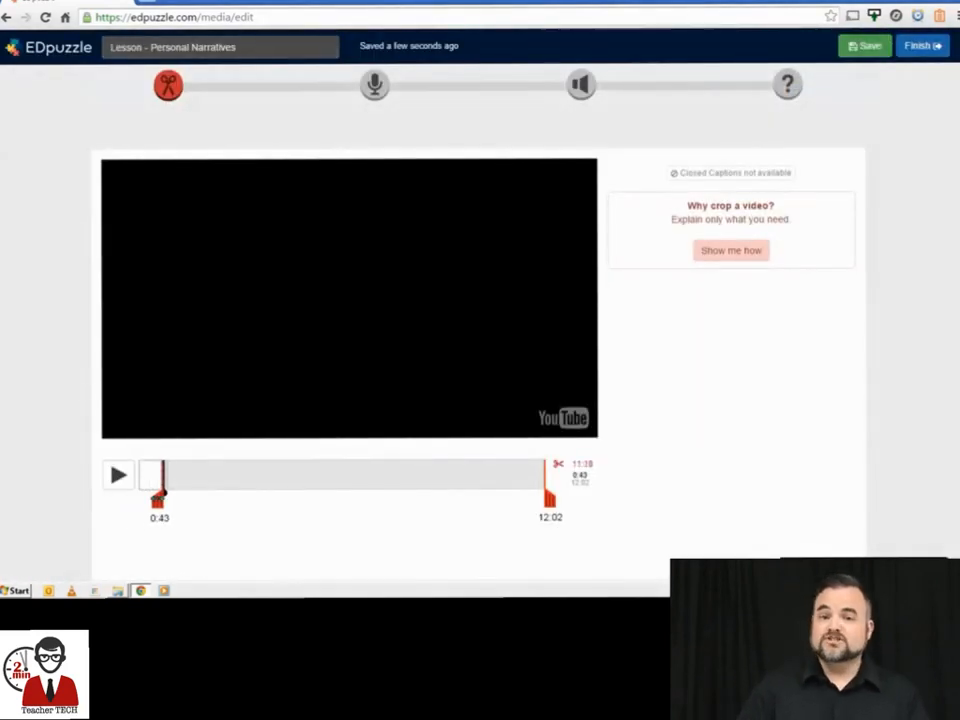
pyautogui.click(116, 474)
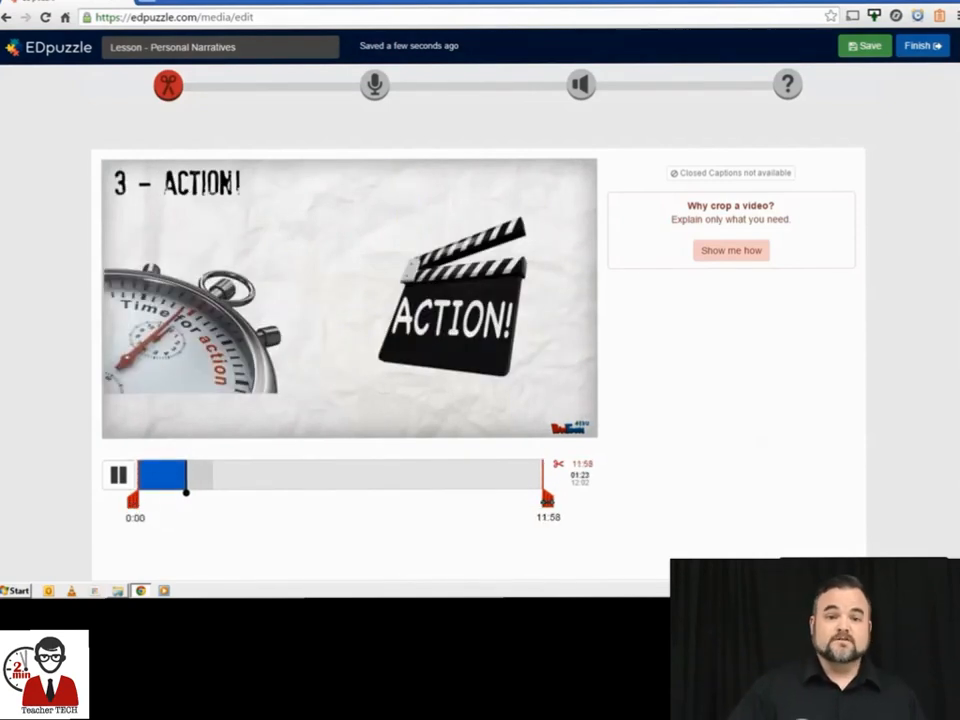
pyautogui.click(374, 84)
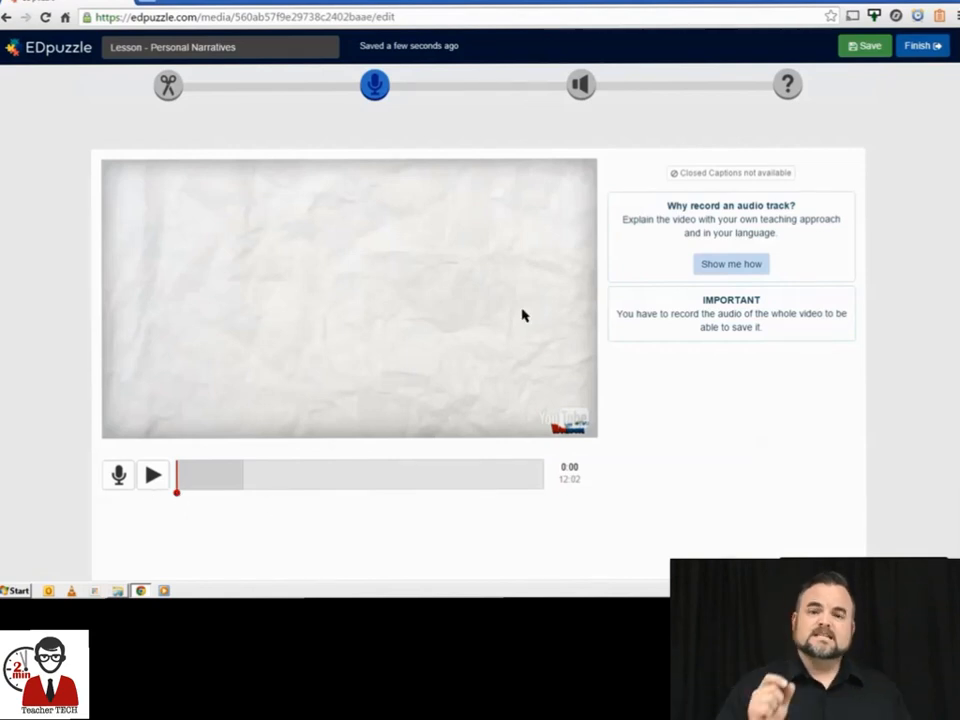
pyautogui.moveTo(580, 84)
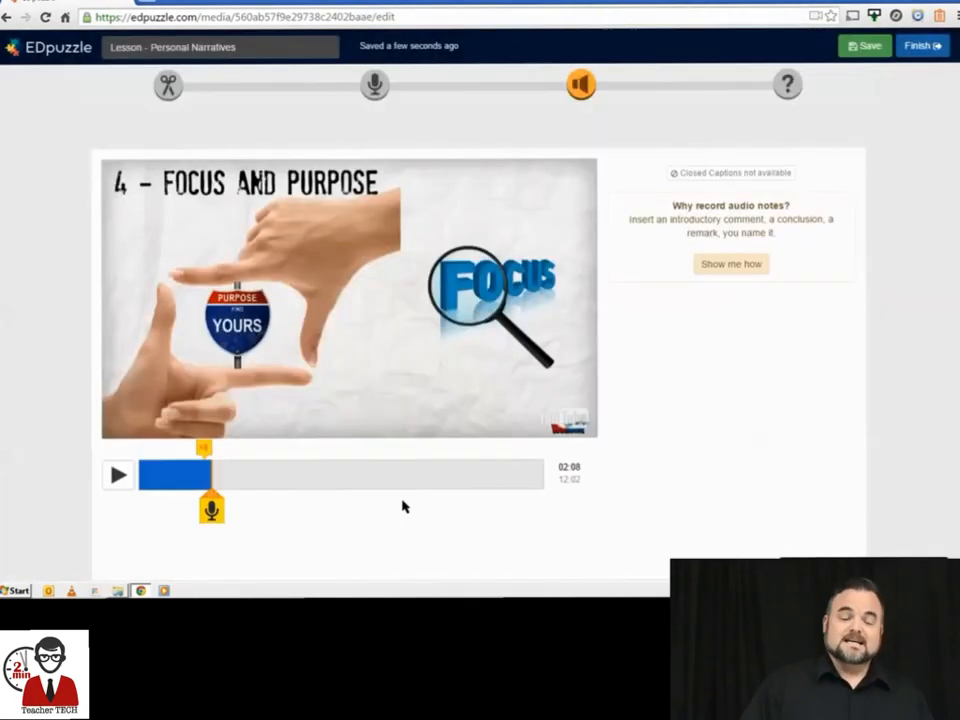
# - Go to the quiz-questions step and settle on a question type after trying a comment
pyautogui.click(788, 84)
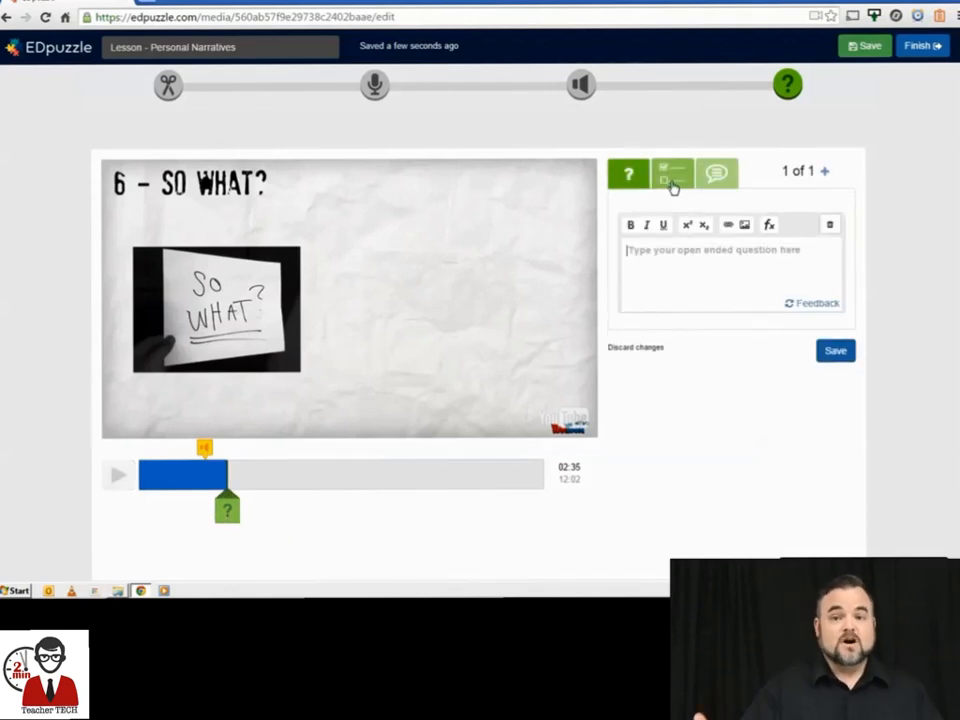
pyautogui.click(672, 172)
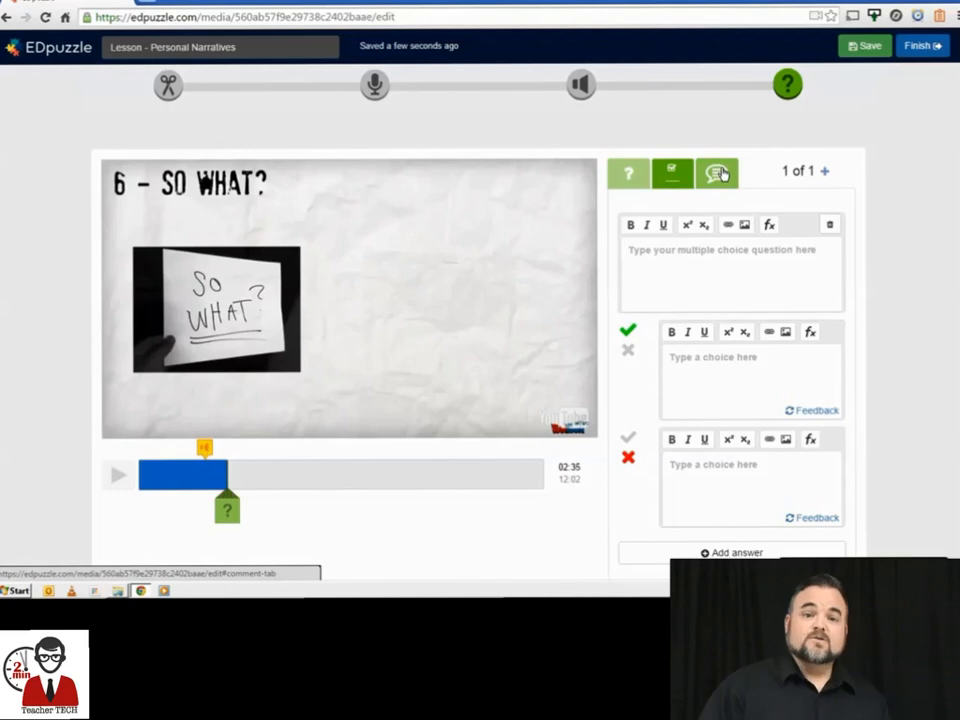
pyautogui.click(716, 172)
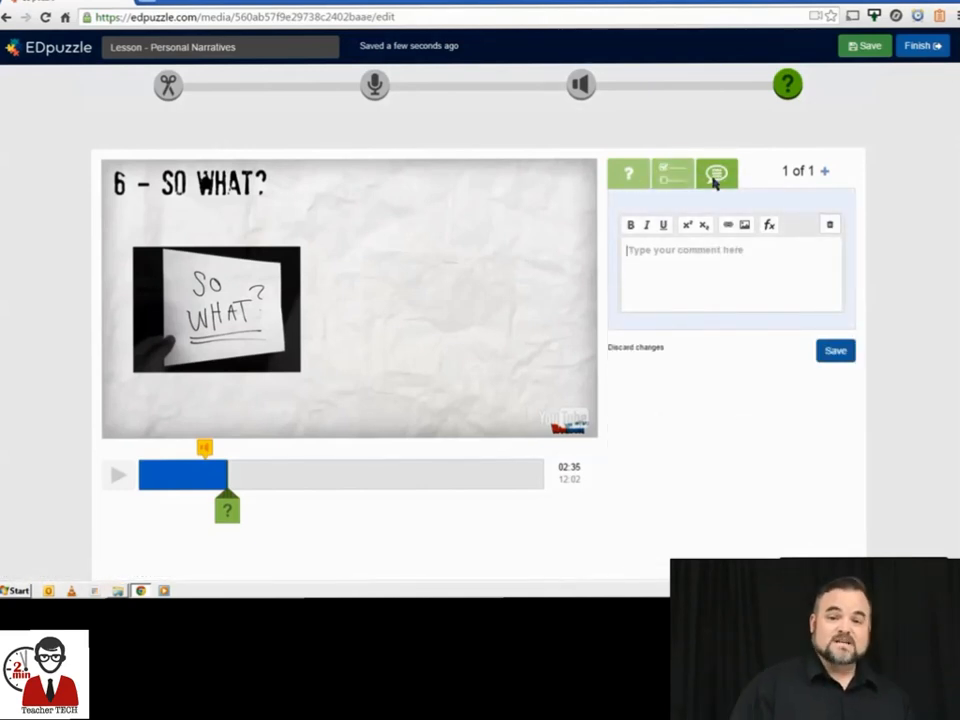
pyautogui.click(672, 172)
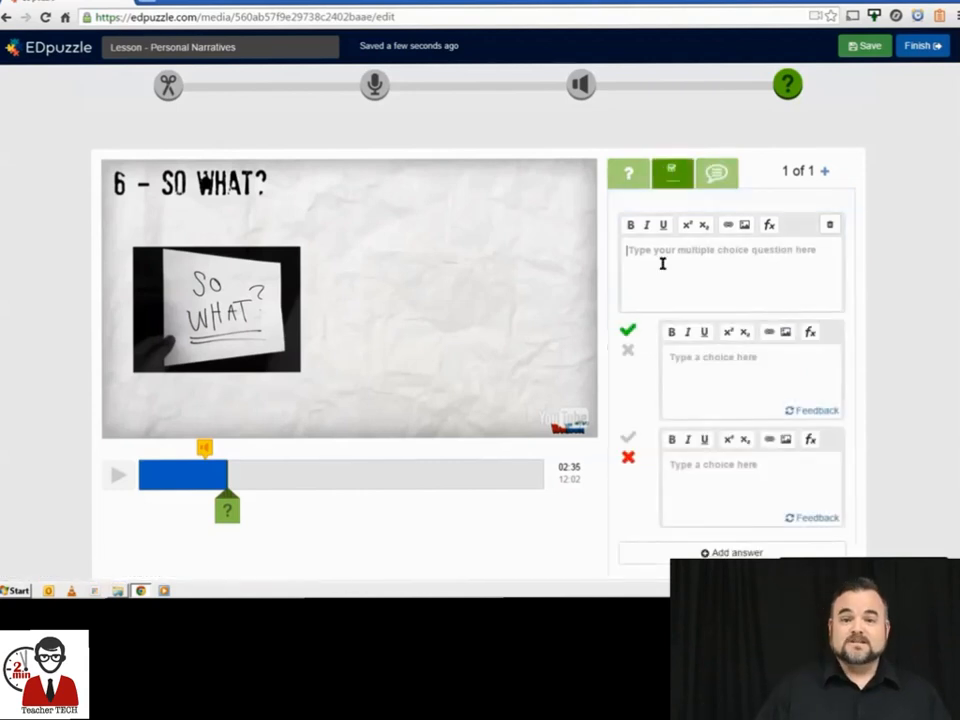
# - Save the question 'What is a personal narrative' and pause the preview after it plays past
pyautogui.write('What is a personal narrative')
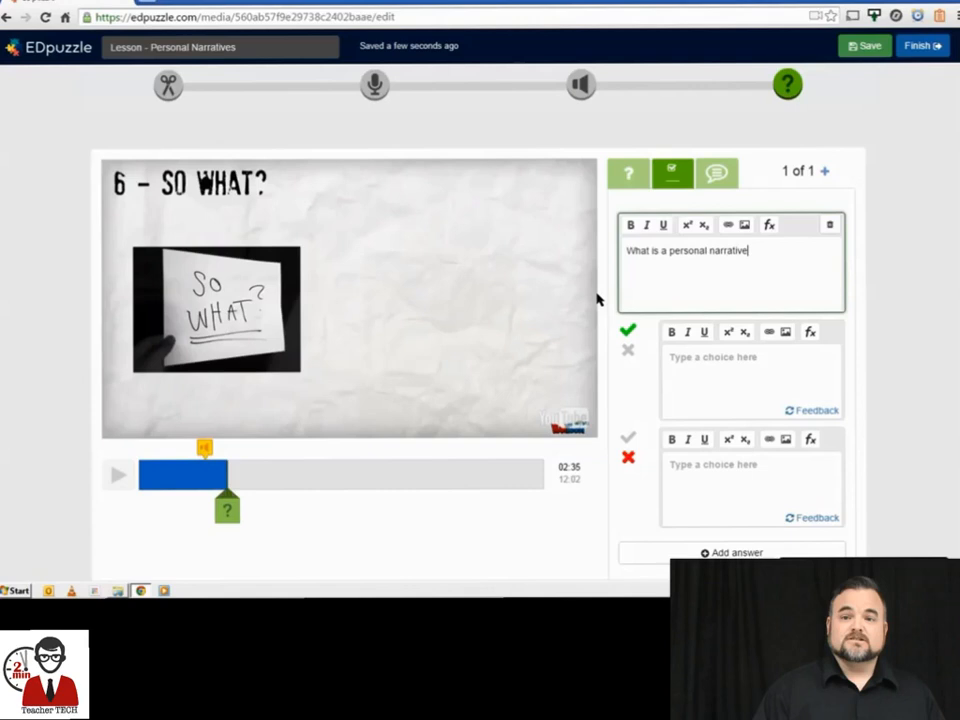
pyautogui.click(672, 172)
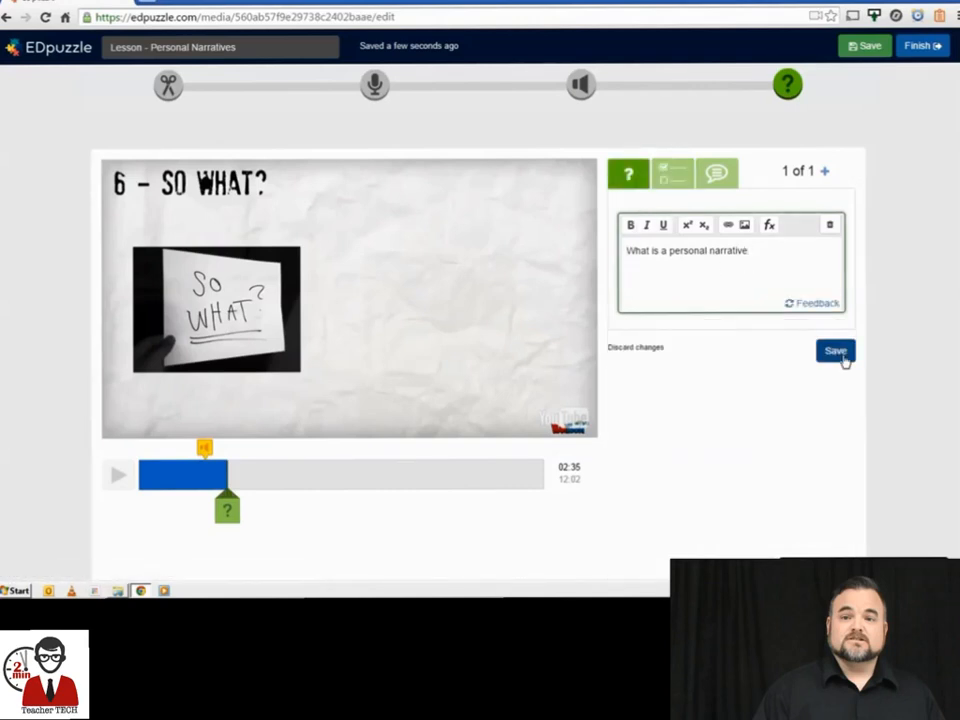
pyautogui.click(836, 352)
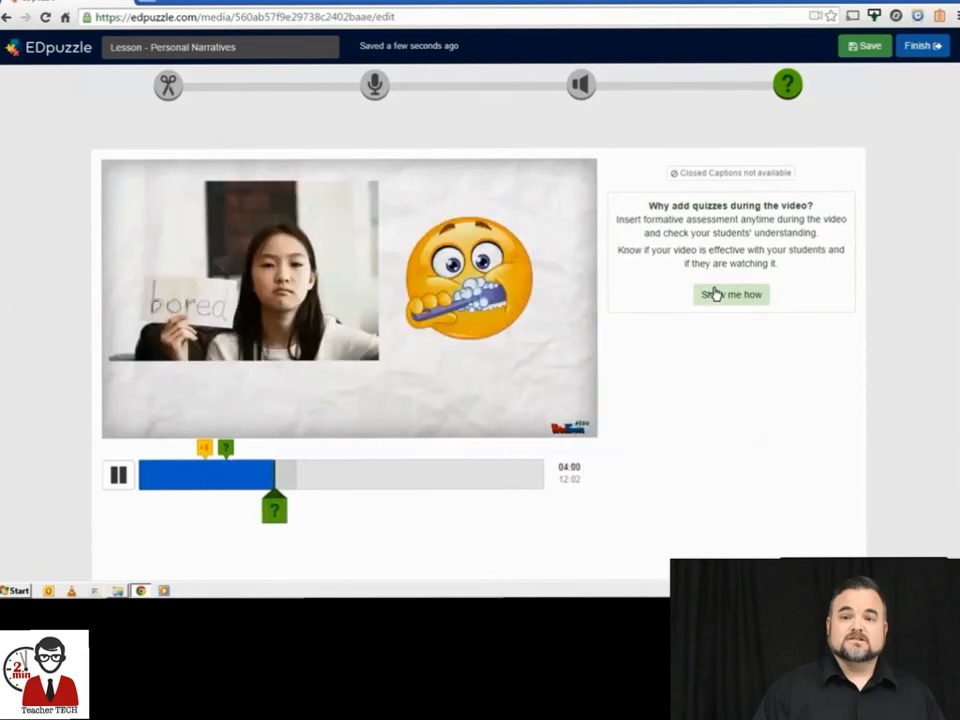
pyautogui.click(276, 508)
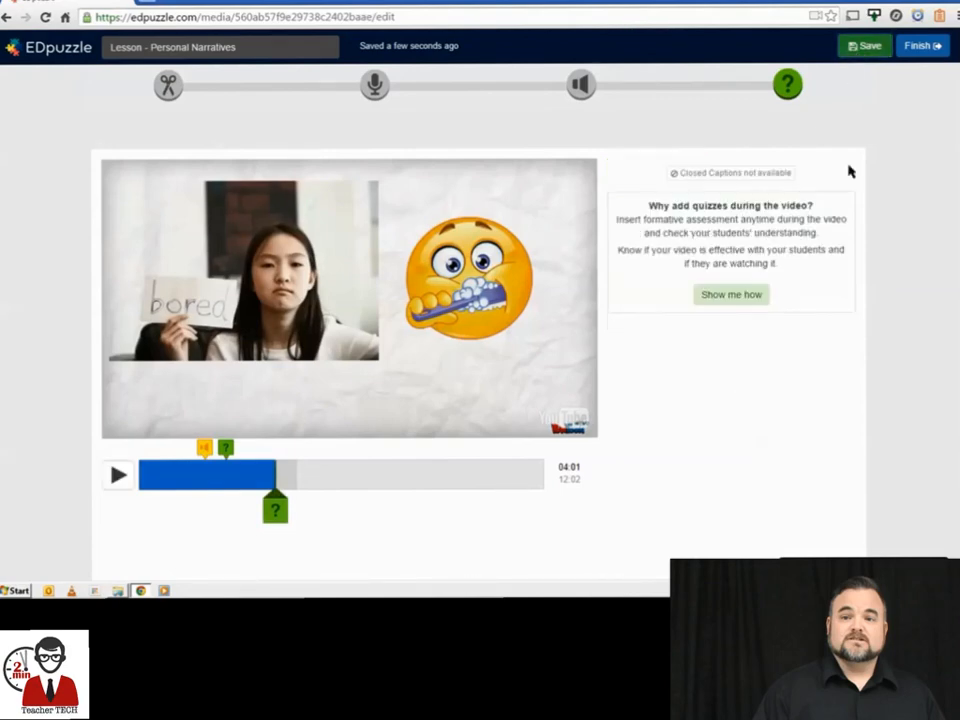
# - Finish and assign the lesson to ELD 2nd Hour with Prevent skipping and a Due date, then Send
pyautogui.click(920, 46)
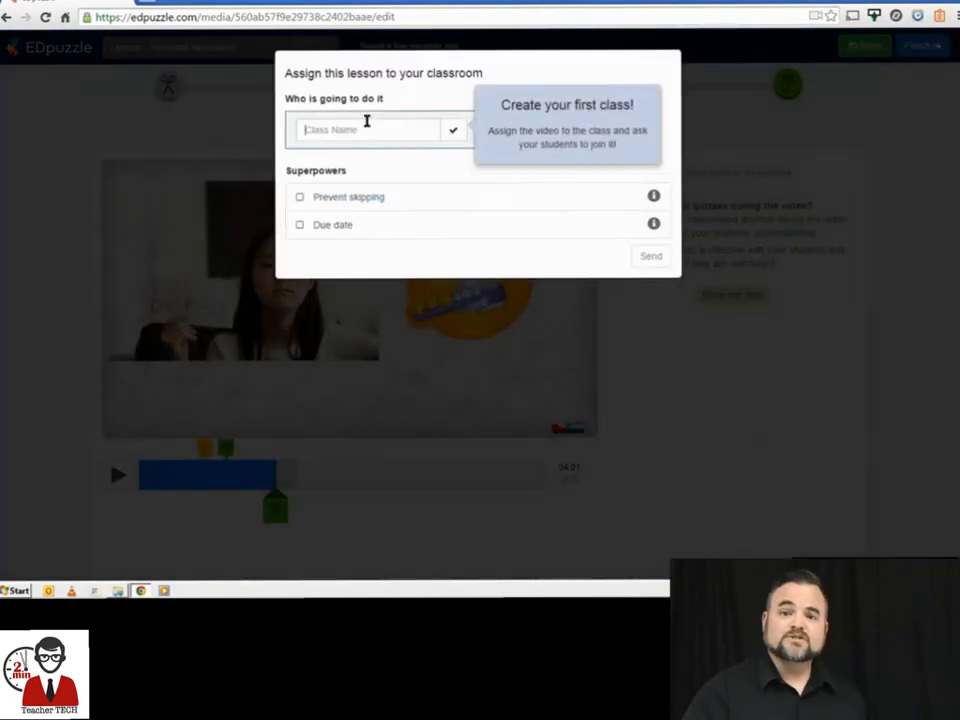
pyautogui.write('ELD')
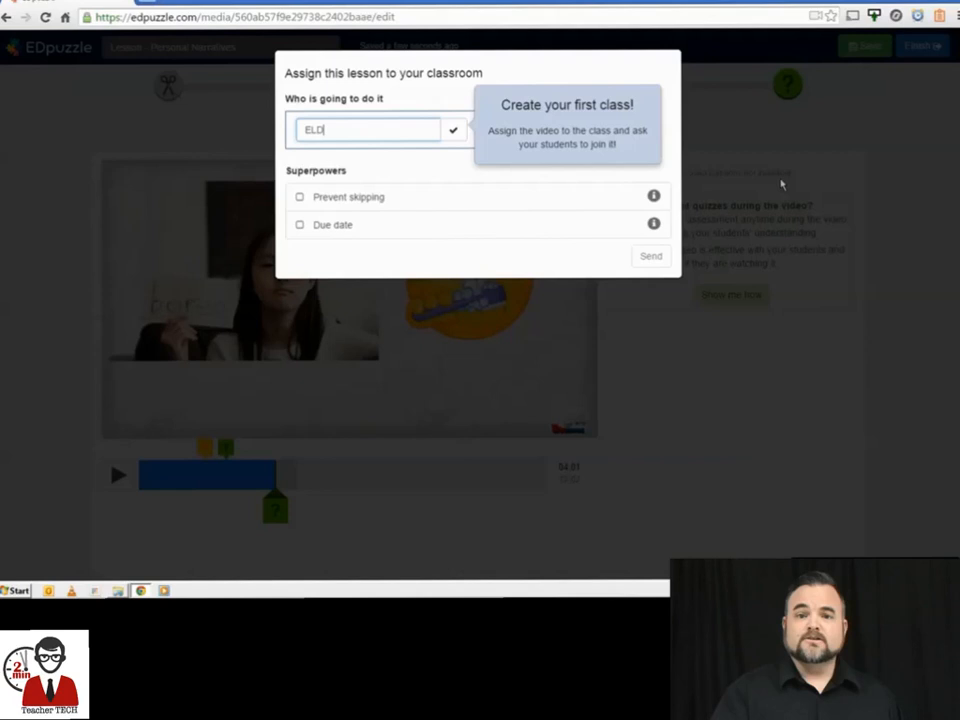
pyautogui.write('2nd')
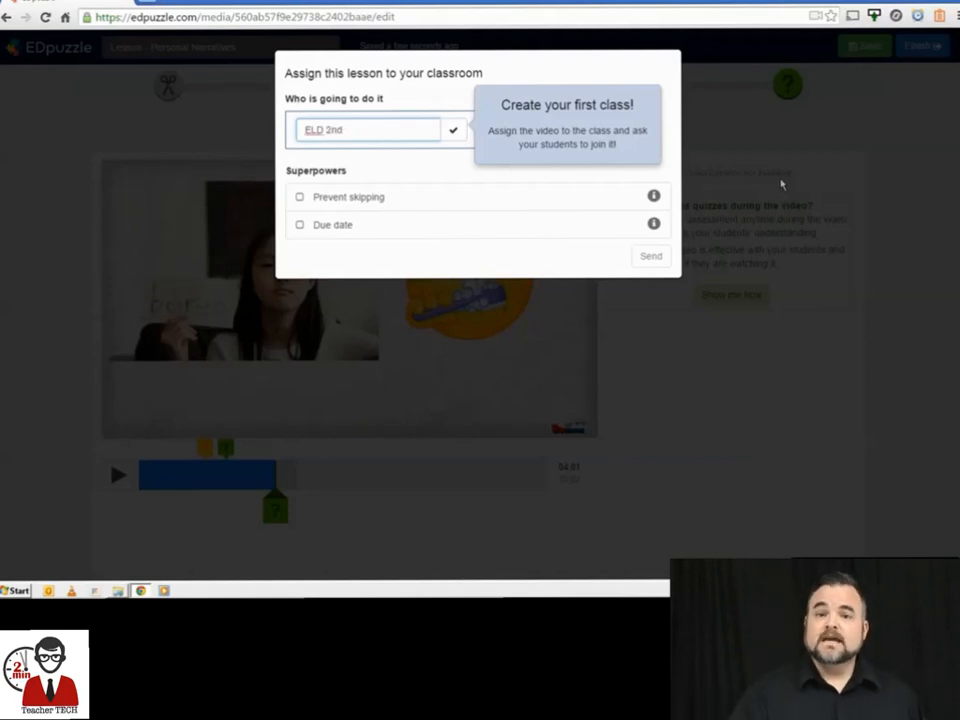
pyautogui.click(300, 198)
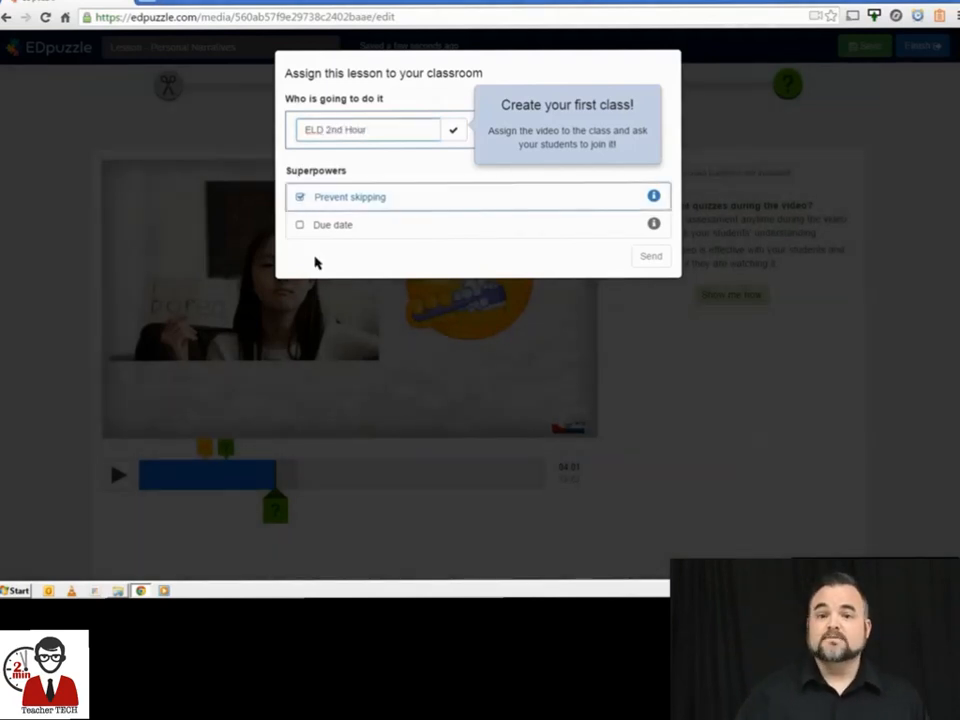
pyautogui.click(300, 224)
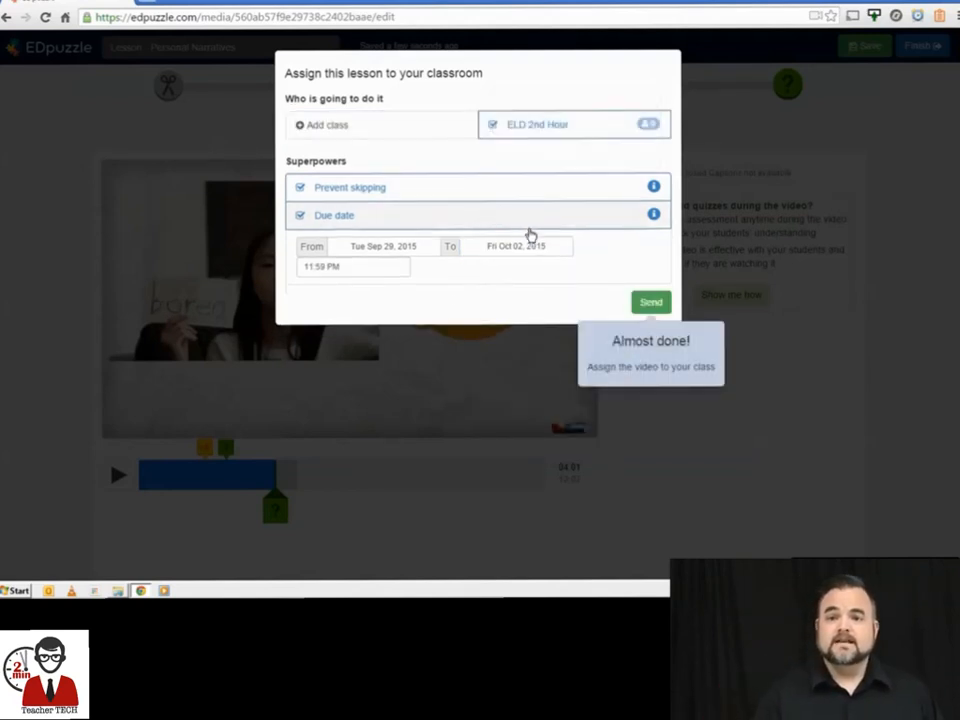
pyautogui.click(650, 300)
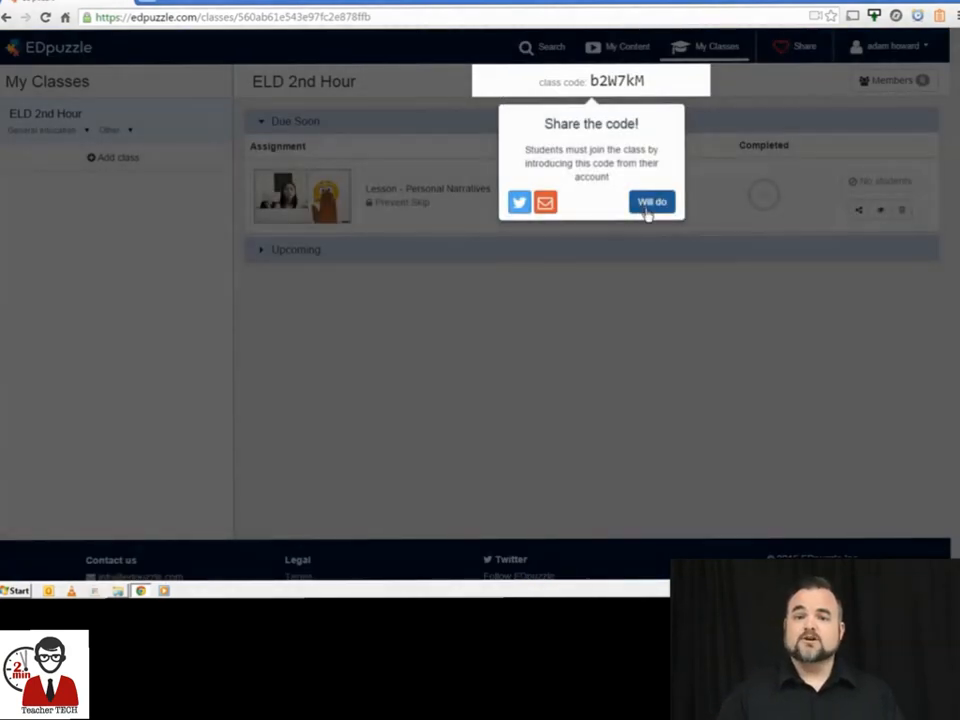
# - Dismiss the class code reminder and open the second student's Personal Narratives progress report
pyautogui.click(652, 200)
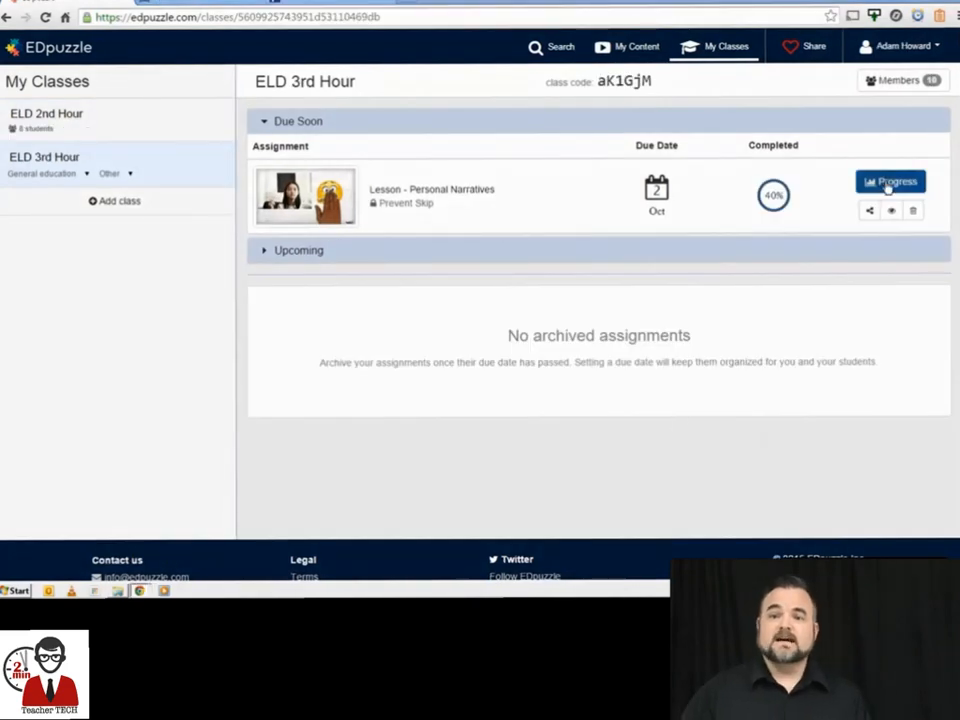
pyautogui.click(888, 180)
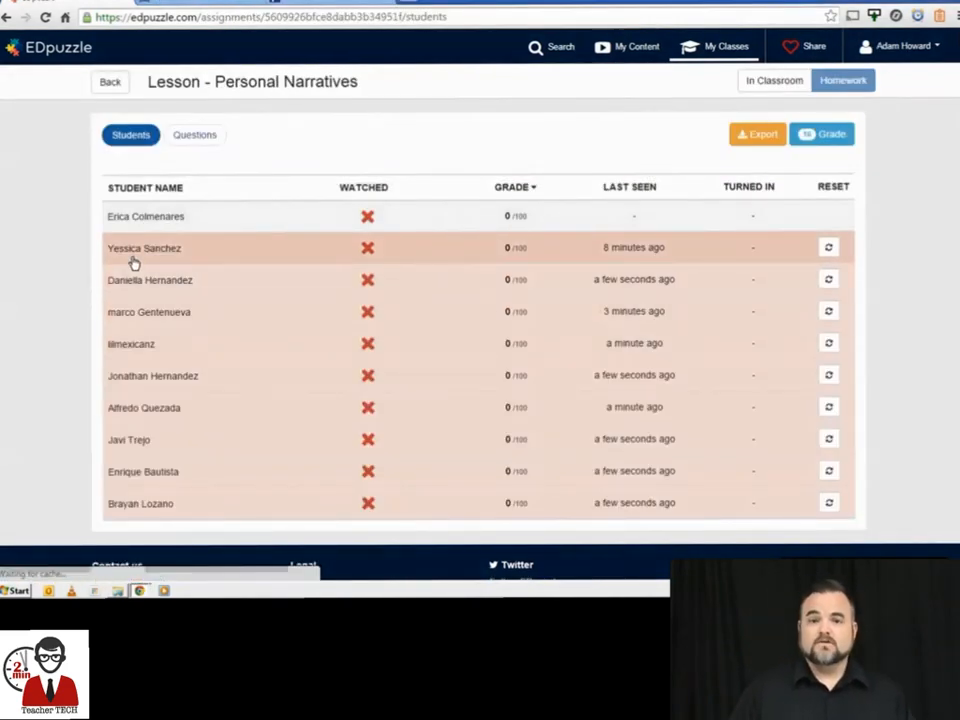
pyautogui.click(144, 248)
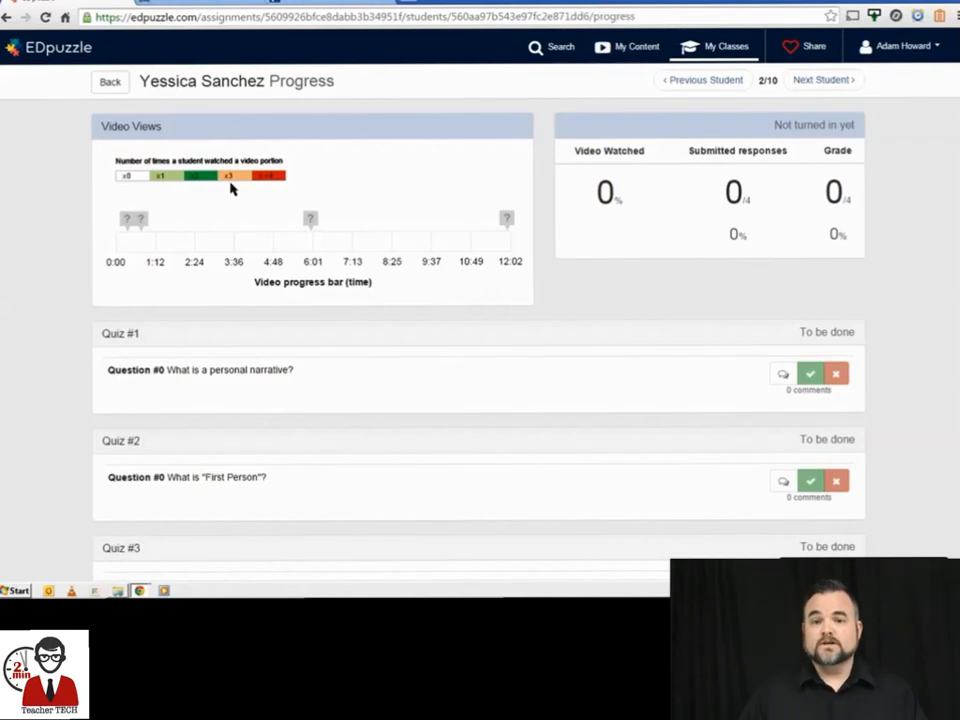
# - Step through each Next Student report, checking answers and views, ending on the tenth student
pyautogui.click(820, 80)
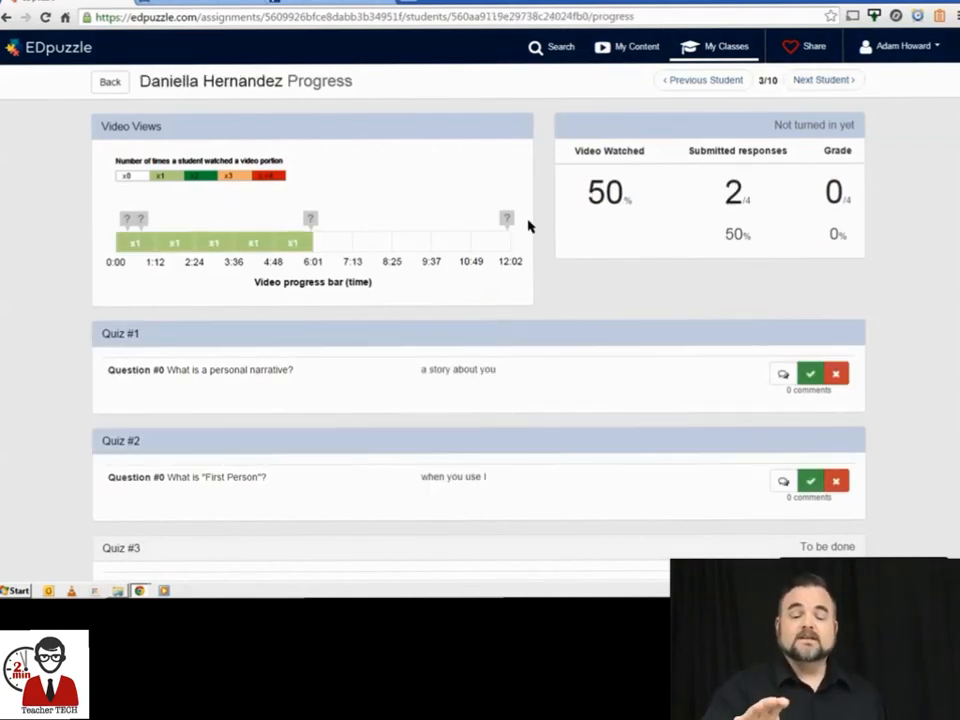
pyautogui.scroll(-3)
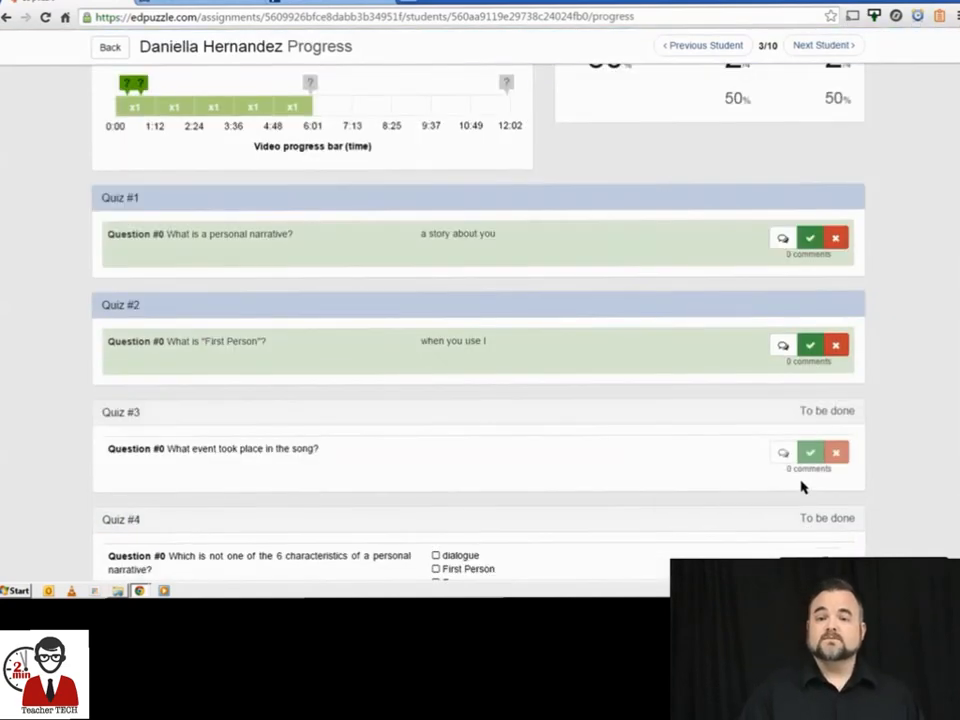
pyautogui.click(822, 44)
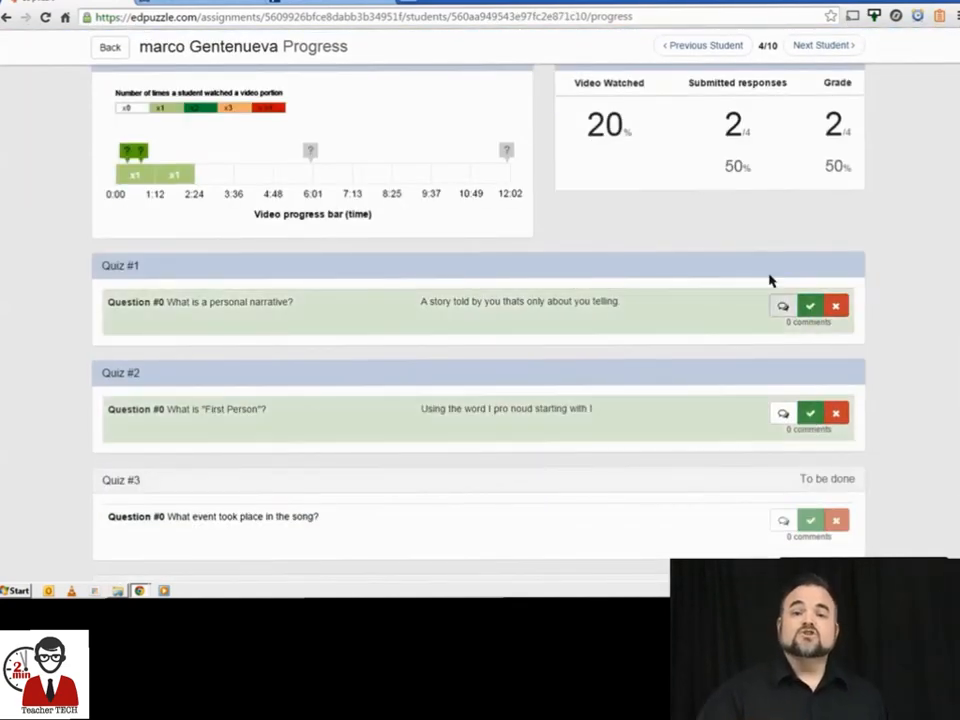
pyautogui.click(822, 44)
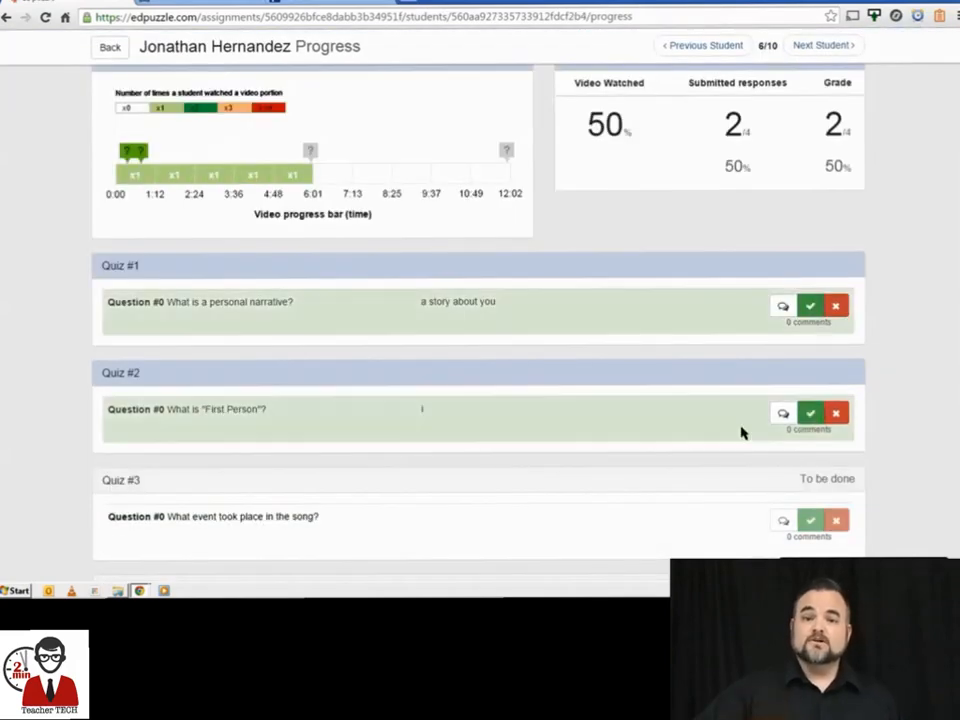
pyautogui.click(822, 44)
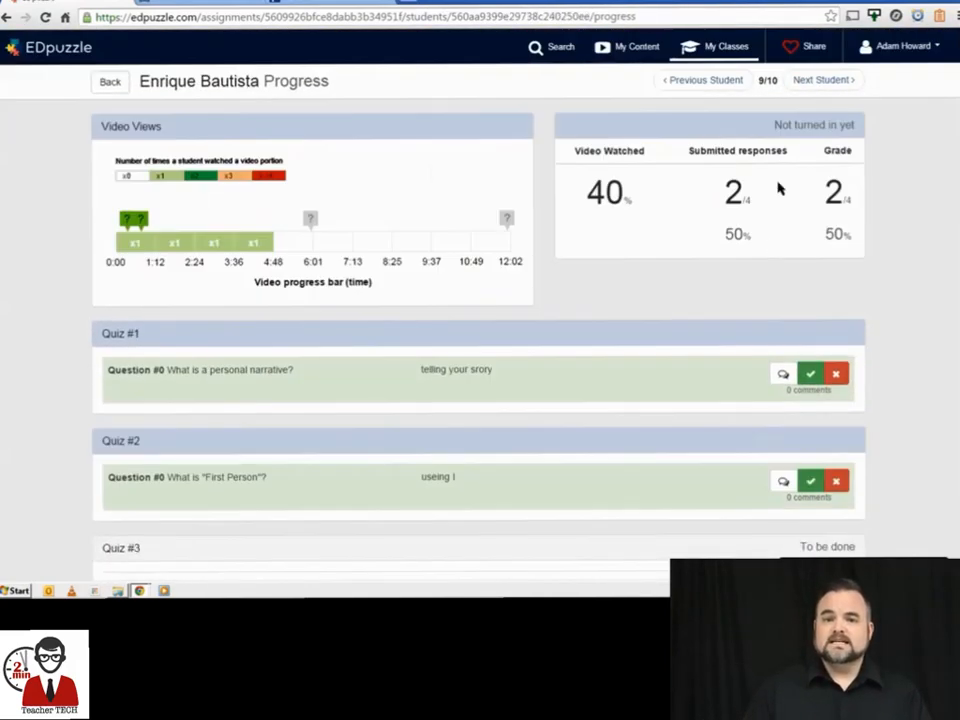
pyautogui.click(824, 80)
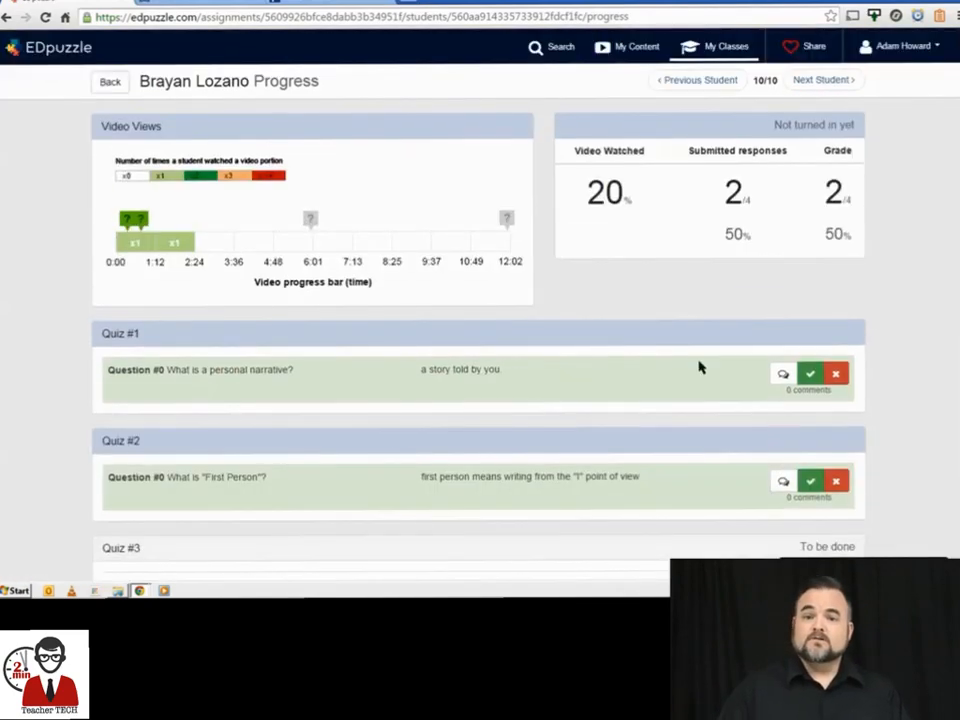